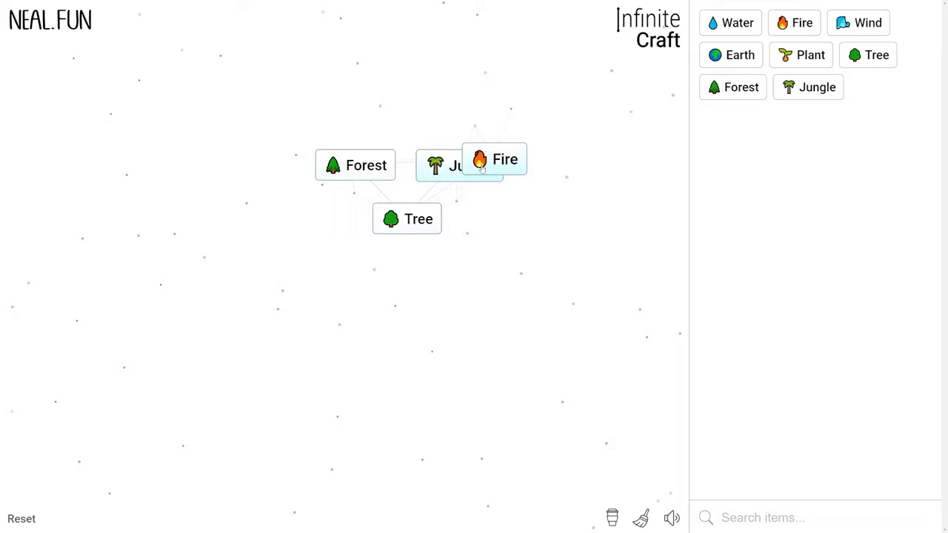
Combine Fire with Jungle to unlock Volcano, Ash, Lava and related elements
{"action": "left_click_drag", "start_coordinate": [495, 160], "coordinate": [459, 166]}
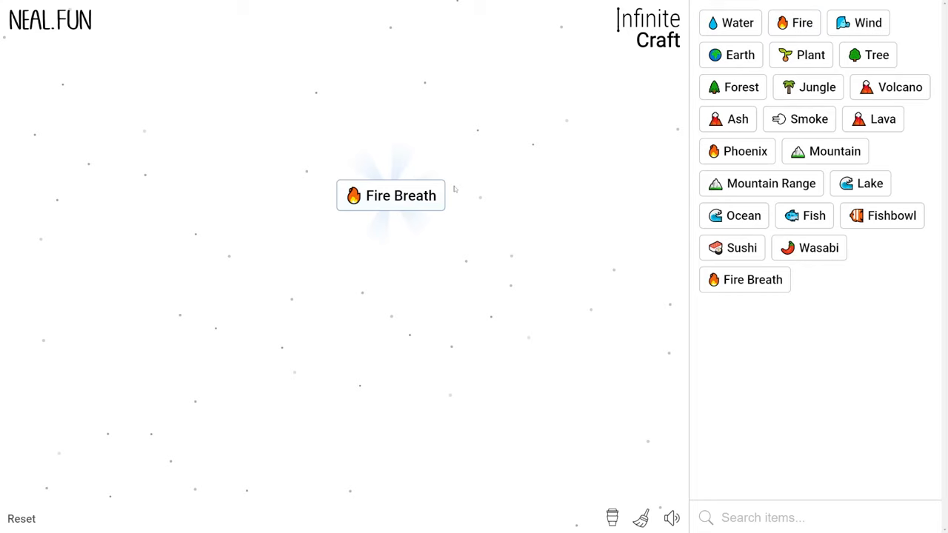
Select an element on the canvas while crafting toward Fire Breath and Dragon
{"action": "left_click", "coordinate": [391, 196]}
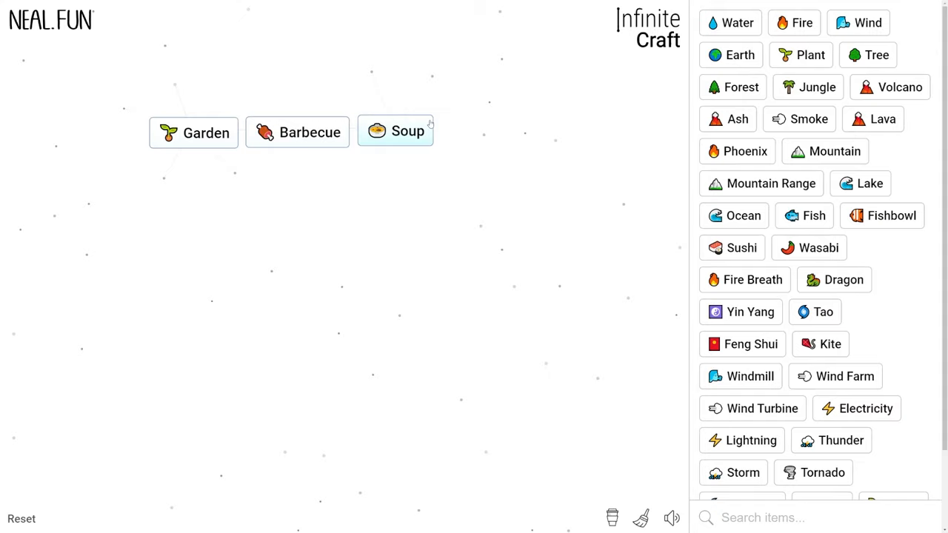
Drag an element beside Garden to set up the Sun and Earth combination
{"action": "left_click_drag", "start_coordinate": [297, 131], "coordinate": [394, 130]}
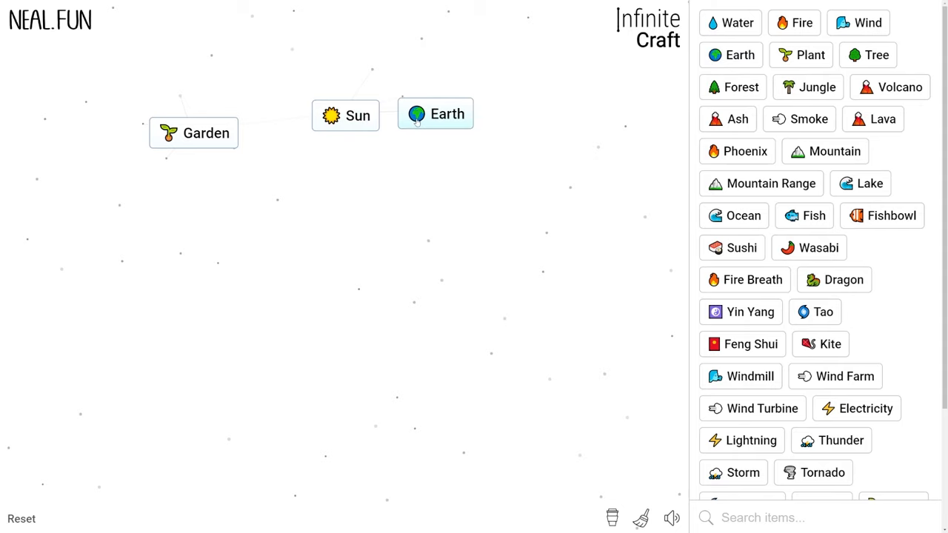
Combine Earth with Sun, then Yin Yang with Rainbow to discover new elements
{"action": "left_click_drag", "start_coordinate": [346, 116], "coordinate": [435, 112]}
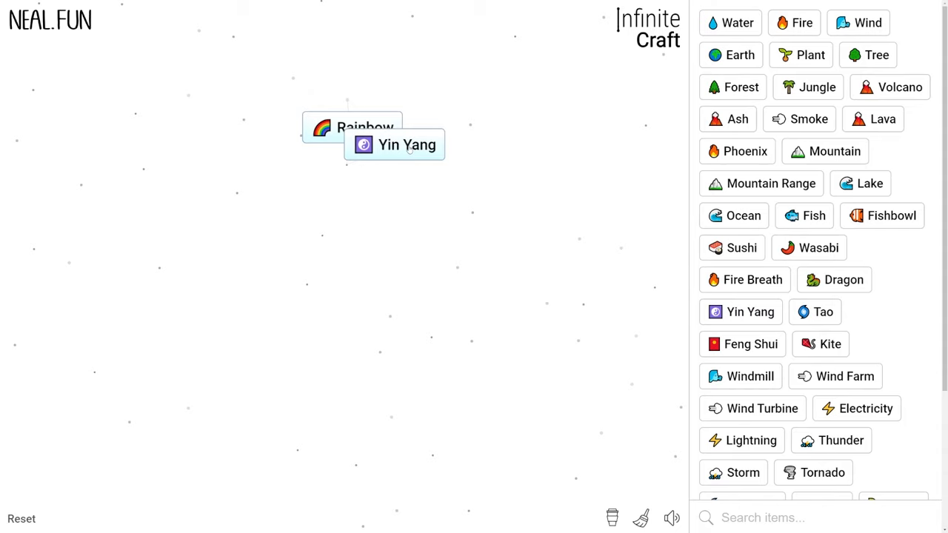
{"action": "left_click_drag", "start_coordinate": [406, 146], "coordinate": [365, 128]}
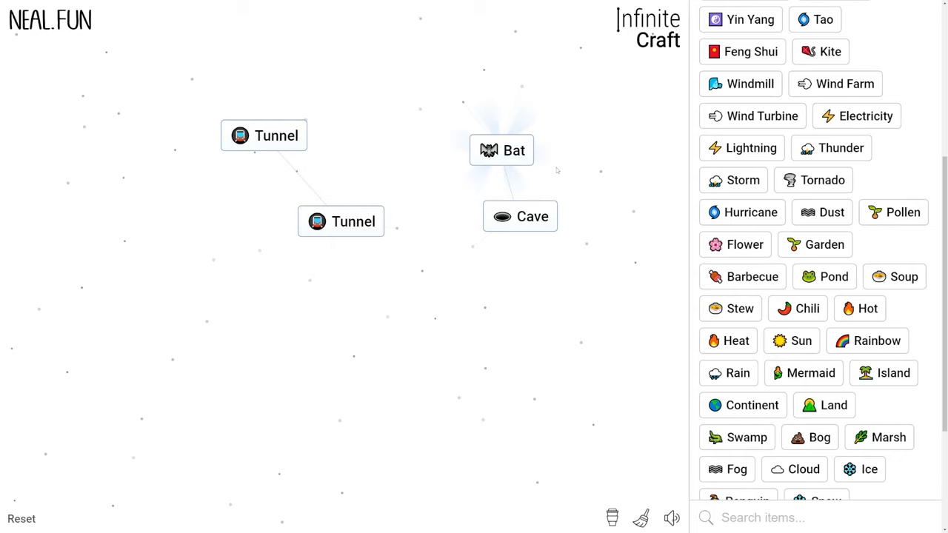
{"action": "left_click_drag", "start_coordinate": [501, 151], "coordinate": [520, 216]}
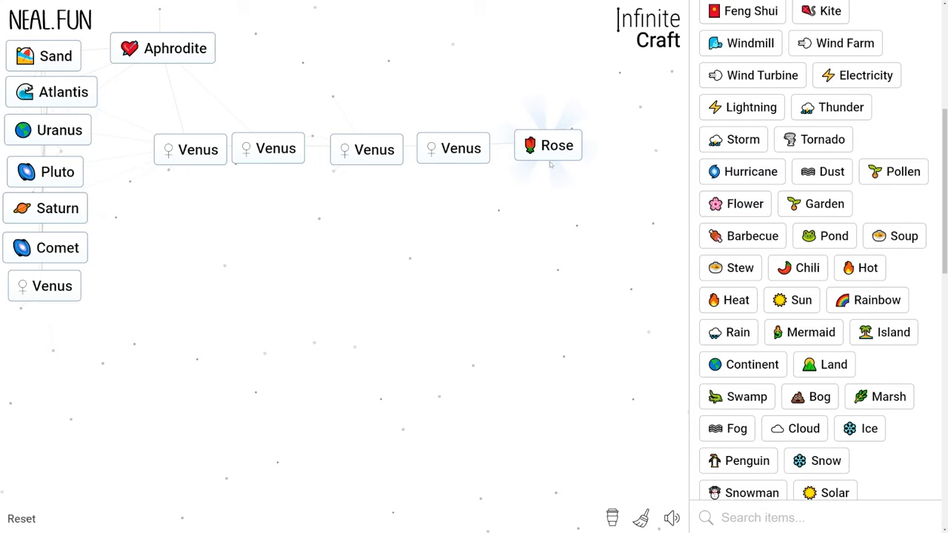
Move the newly crafted Rose aside next to Aphrodite
{"action": "left_click_drag", "start_coordinate": [548, 145], "coordinate": [459, 148]}
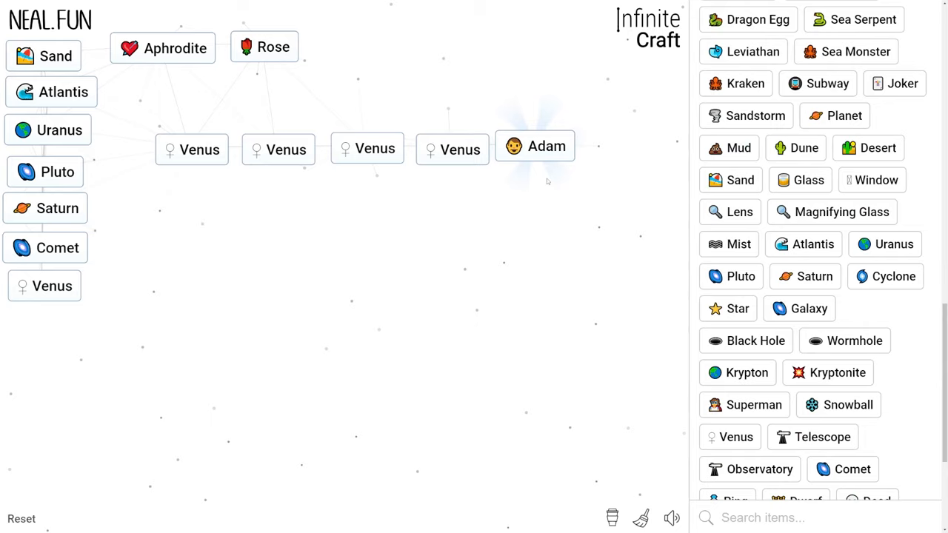
Move the newly discovered Adam away from the Venus copies
{"action": "left_click_drag", "start_coordinate": [535, 147], "coordinate": [496, 212]}
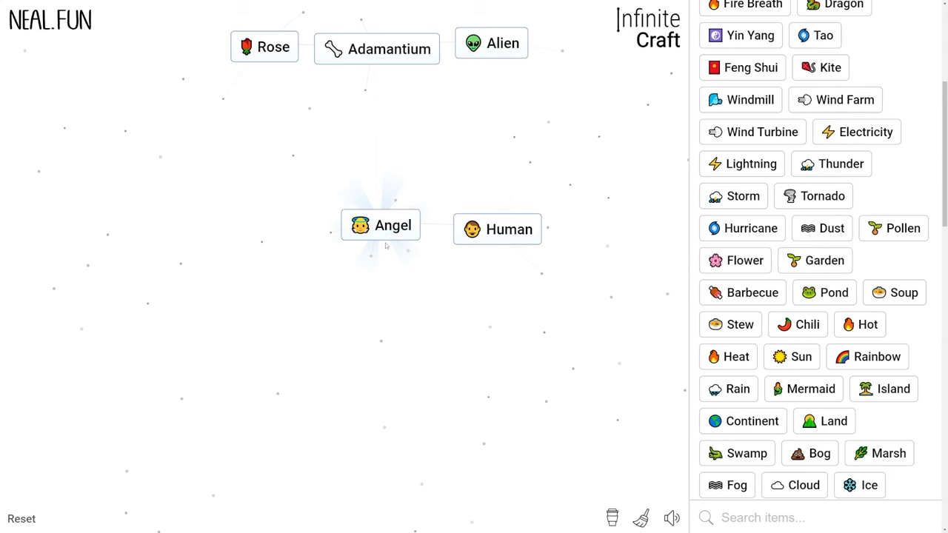
Select an element on the board while crafting Adamantium, Alien, Human and Angel
{"action": "left_click", "coordinate": [380, 225]}
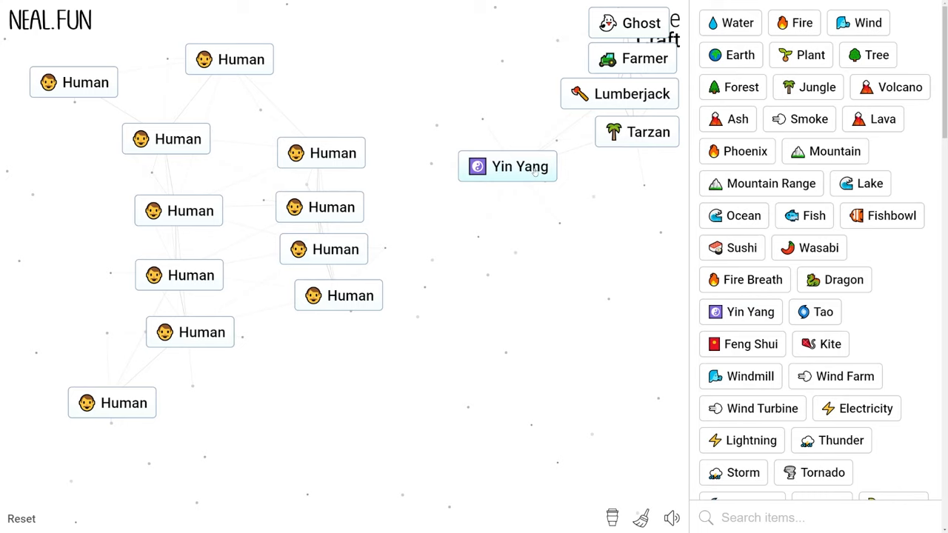
Drop a sidebar element onto a Human, then merge Wormhole with a Human
{"action": "left_click_drag", "start_coordinate": [506, 166], "coordinate": [333, 146]}
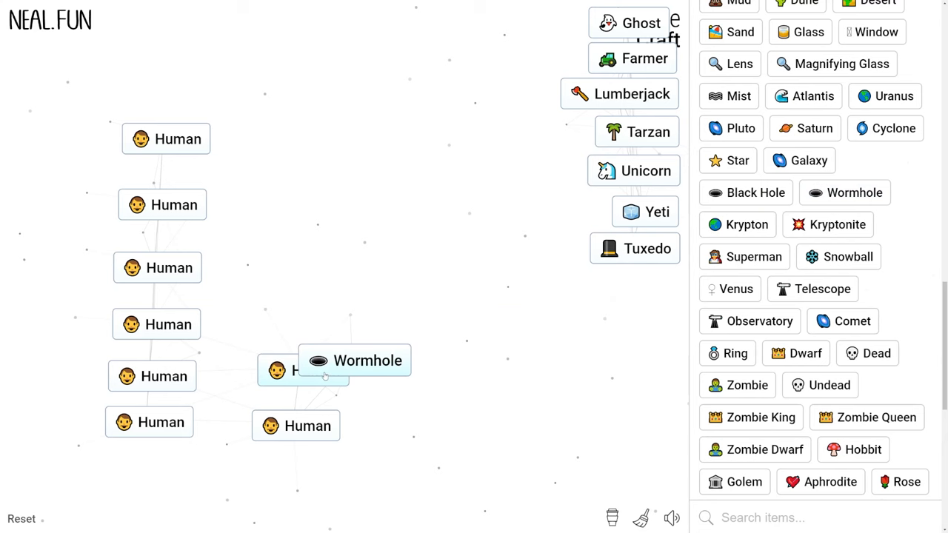
{"action": "left_click_drag", "start_coordinate": [302, 371], "coordinate": [296, 427]}
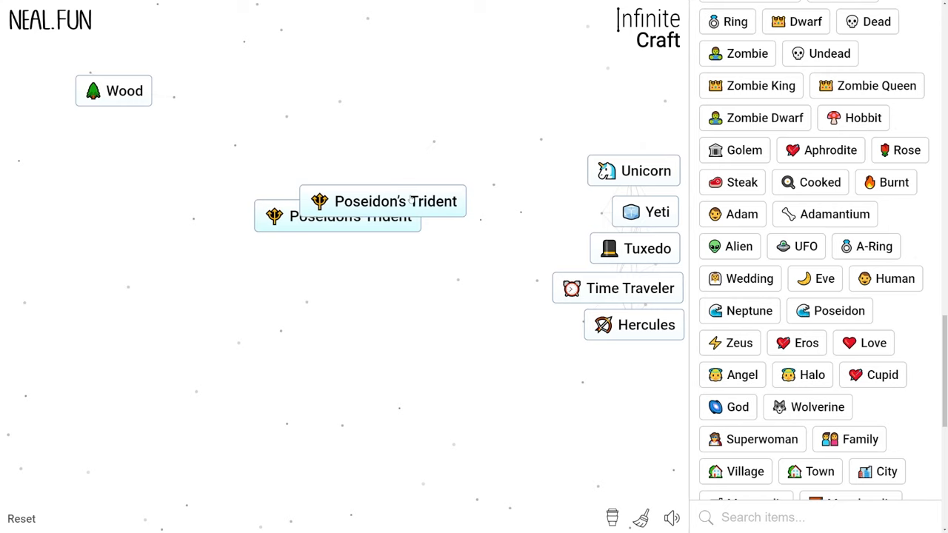
Scroll the sidebar down to reach more elements for combining
{"action": "scroll", "scroll_direction": "down", "scroll_amount": 3}
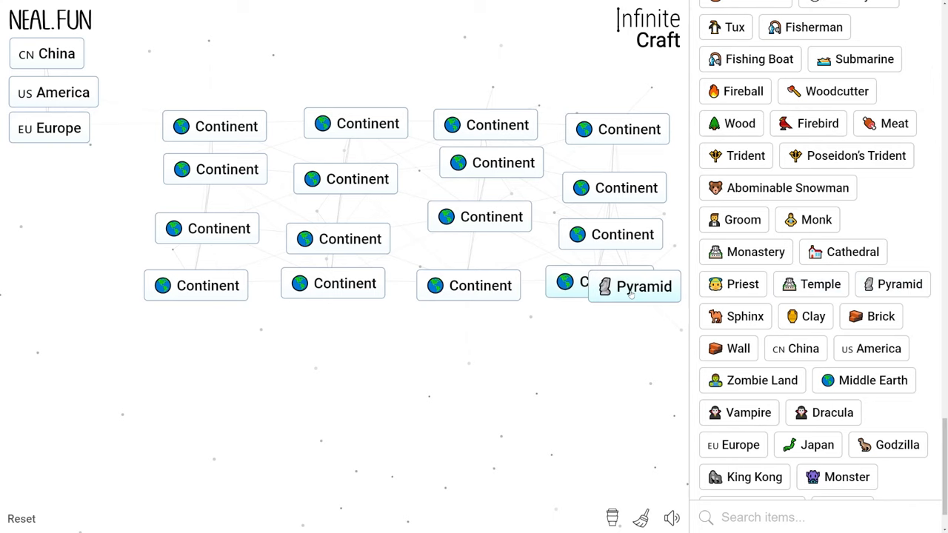
Combine Pyramid with a Continent copy to make Egypt, then scroll the sidebar
{"action": "left_click_drag", "start_coordinate": [634, 287], "coordinate": [610, 234]}
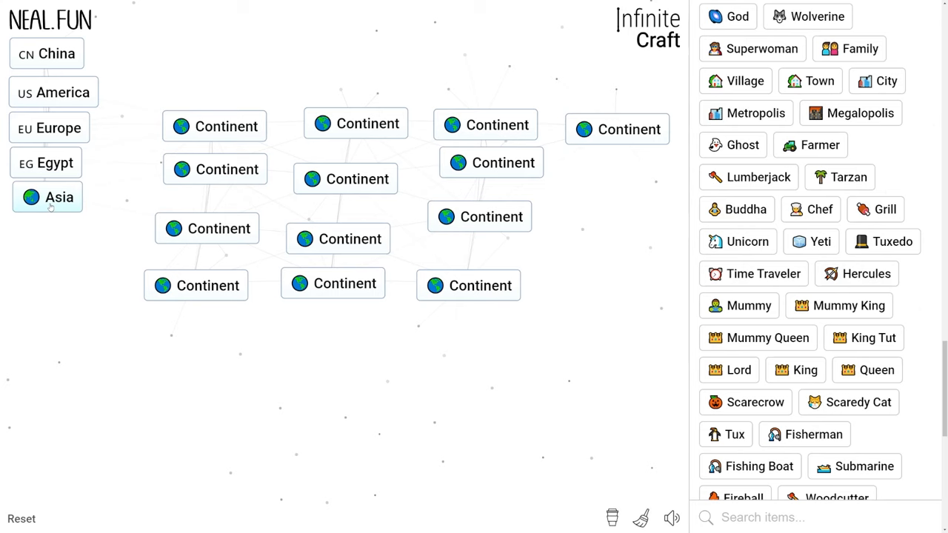
{"action": "scroll", "scroll_direction": "down", "scroll_amount": 3}
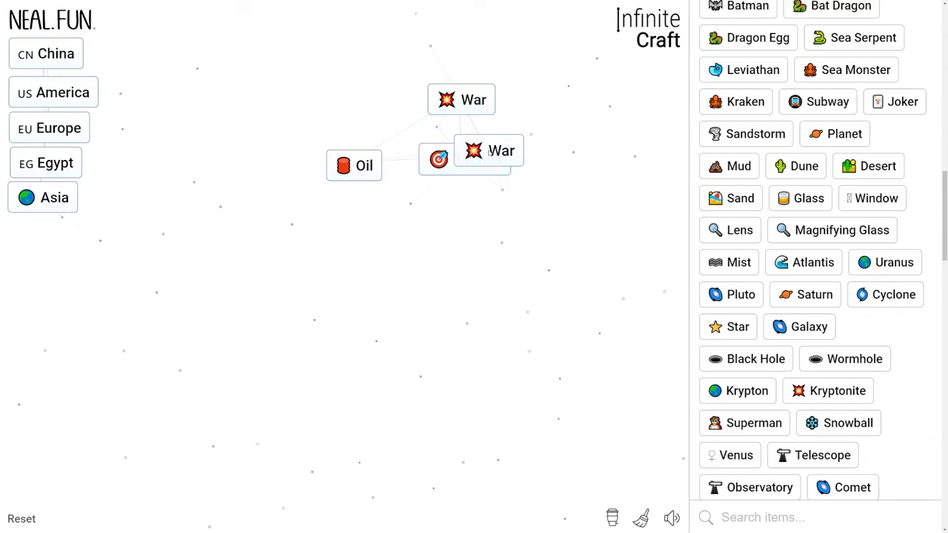
Combine War with the element beneath it on the canvas
{"action": "left_click_drag", "start_coordinate": [489, 151], "coordinate": [461, 99]}
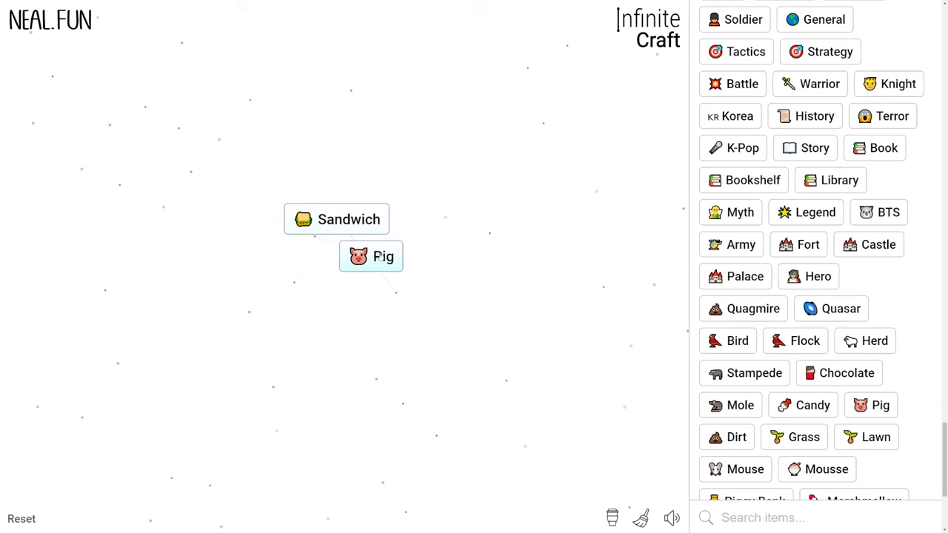
Merge Pig onto Sandwich to create Baconopolis
{"action": "left_click_drag", "start_coordinate": [348, 219], "coordinate": [382, 256]}
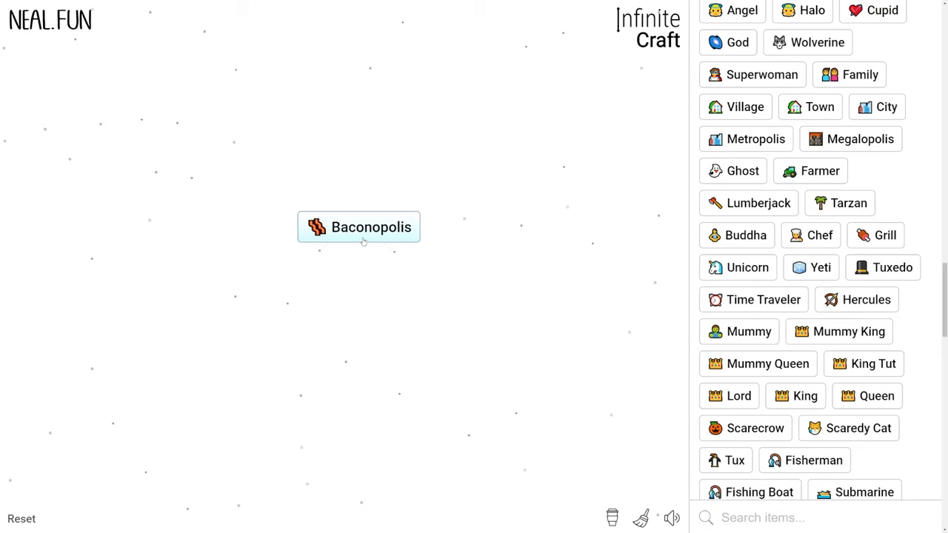